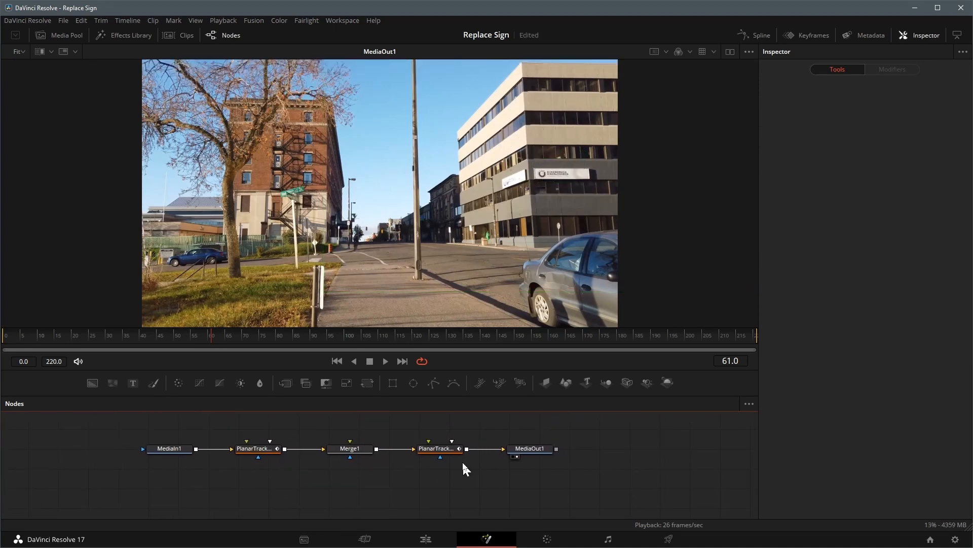
Delete PlanarTracker2 and Merge1 so PlanarTracker1 feeds MediaOut1 directly.
click(349, 448)
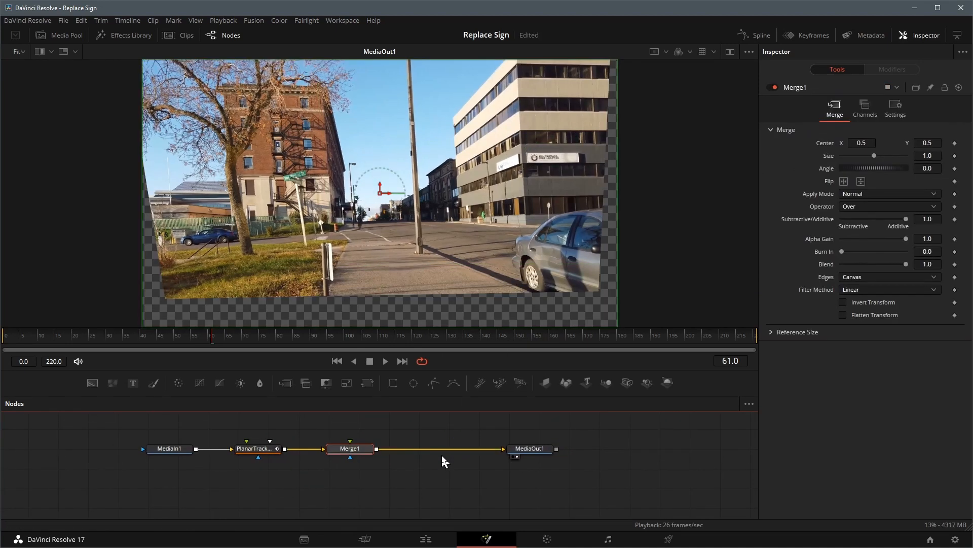
click(255, 448)
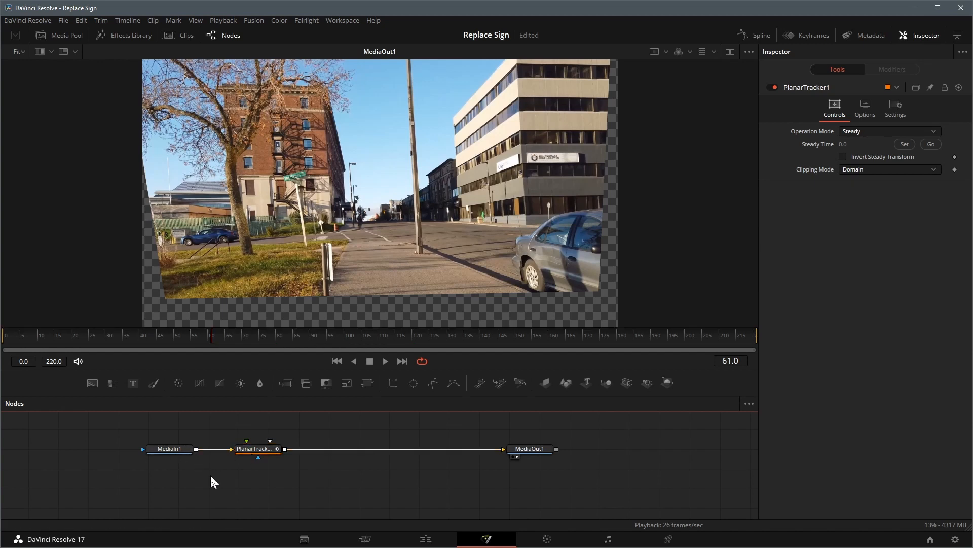
mouse_move(213, 473)
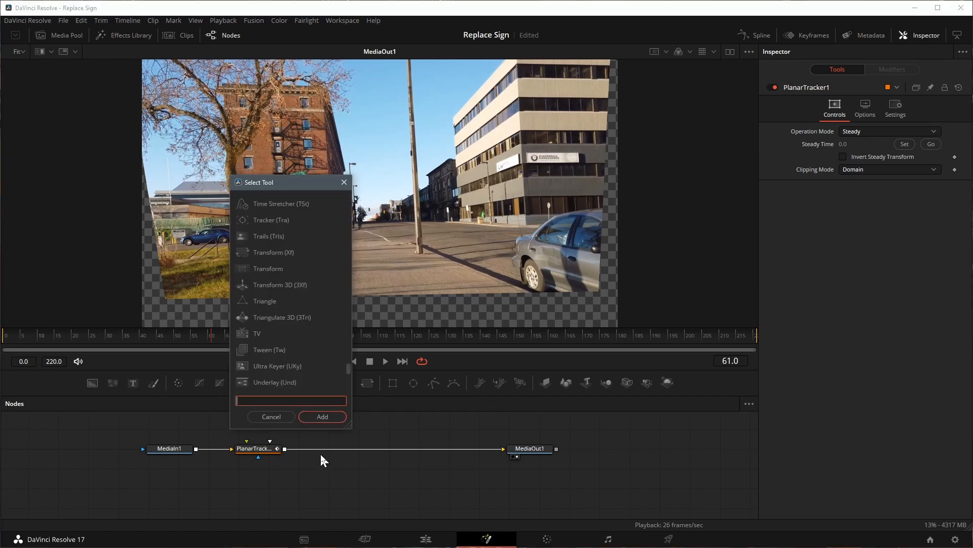
Search 'Tim' and place a TimeStretcher1 node holding Source Time 0.0.
text(Tim)
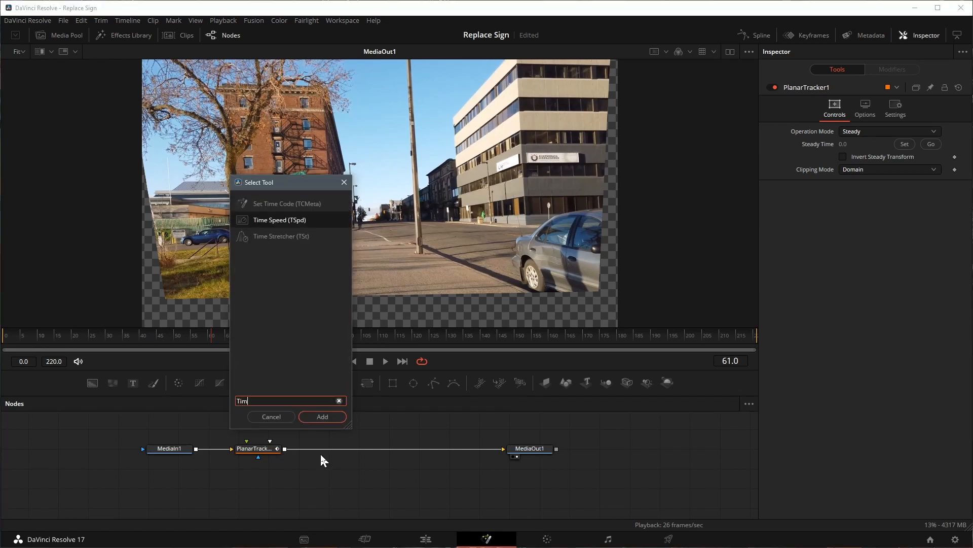
mouse_move(282, 236)
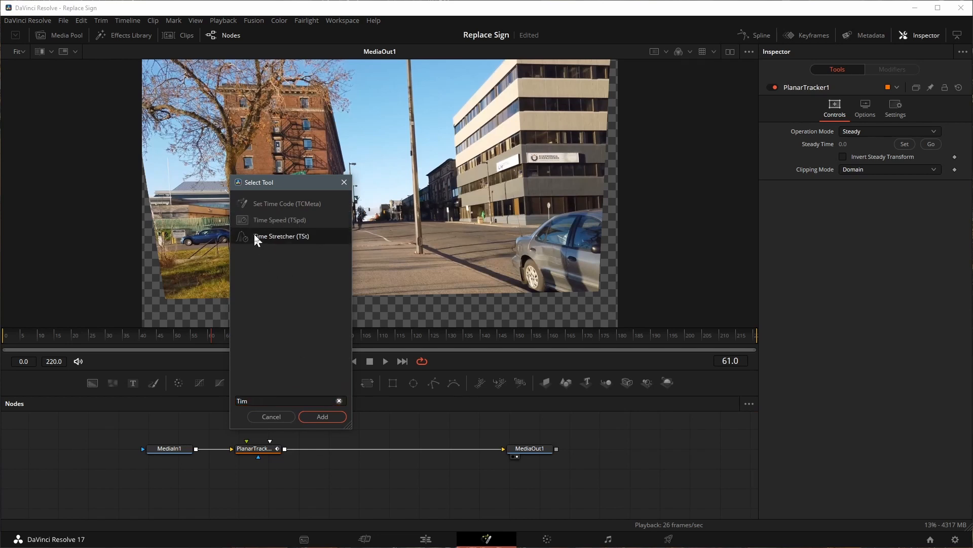
click(321, 417)
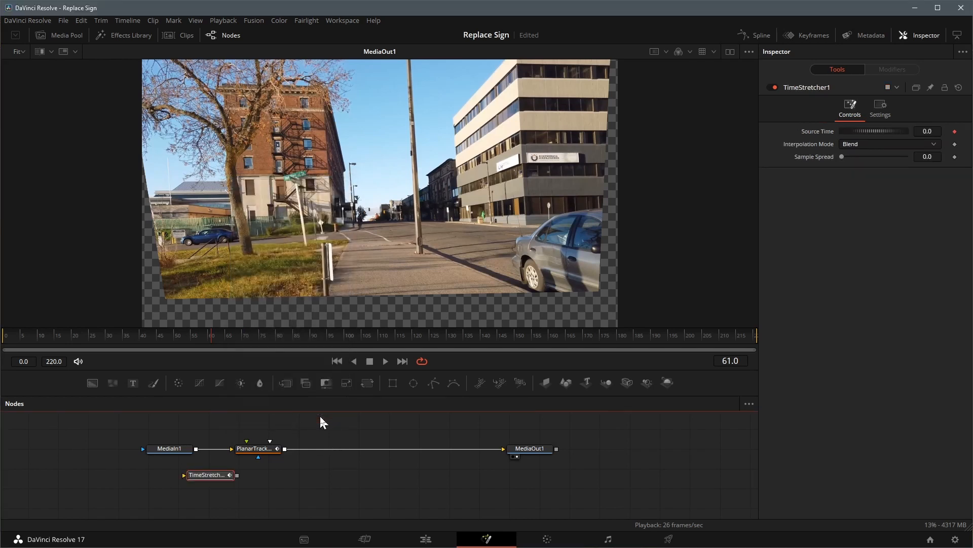
click(169, 448)
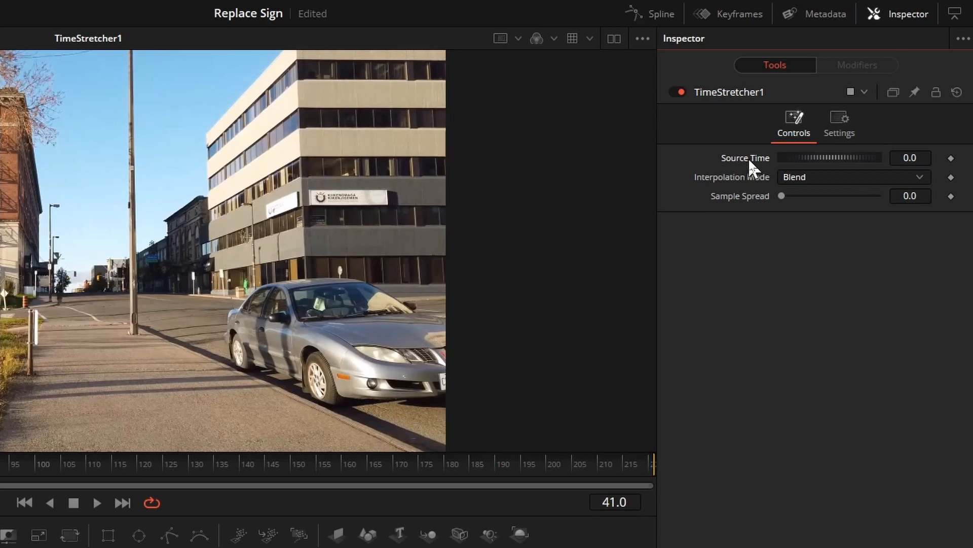
mouse_move(954, 161)
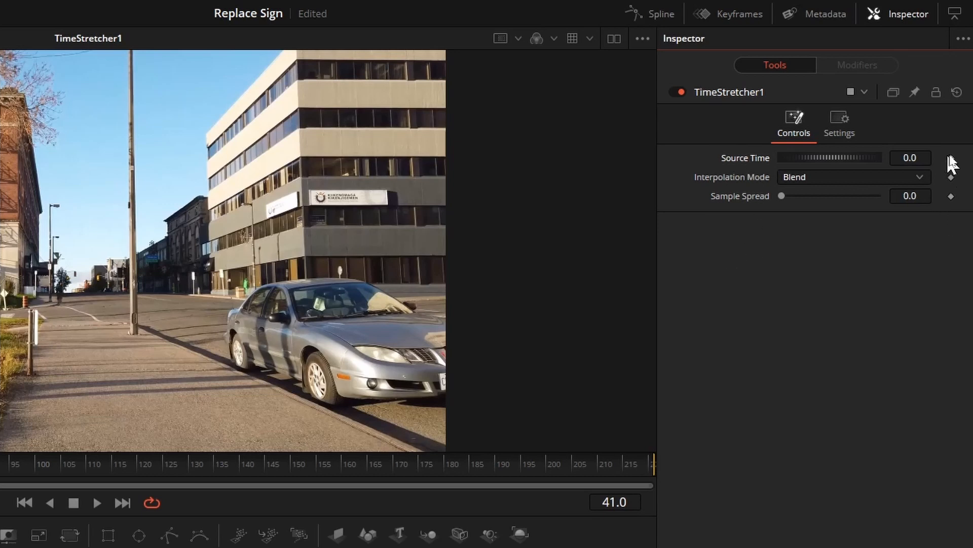
mouse_move(821, 166)
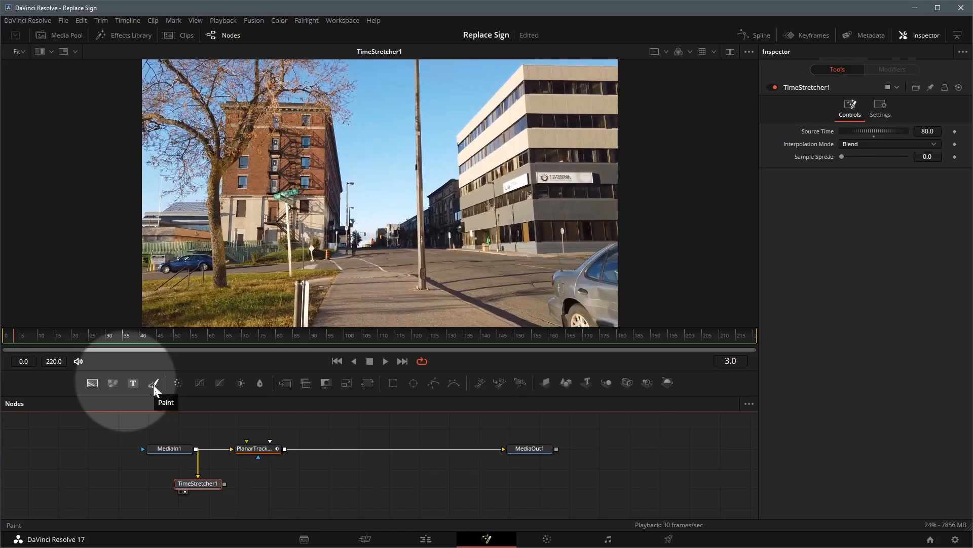
Add Paint1 after TimeStretcher1 and clone a CopyPolyLine wall patch over the sign, entering 0.401.
click(153, 382)
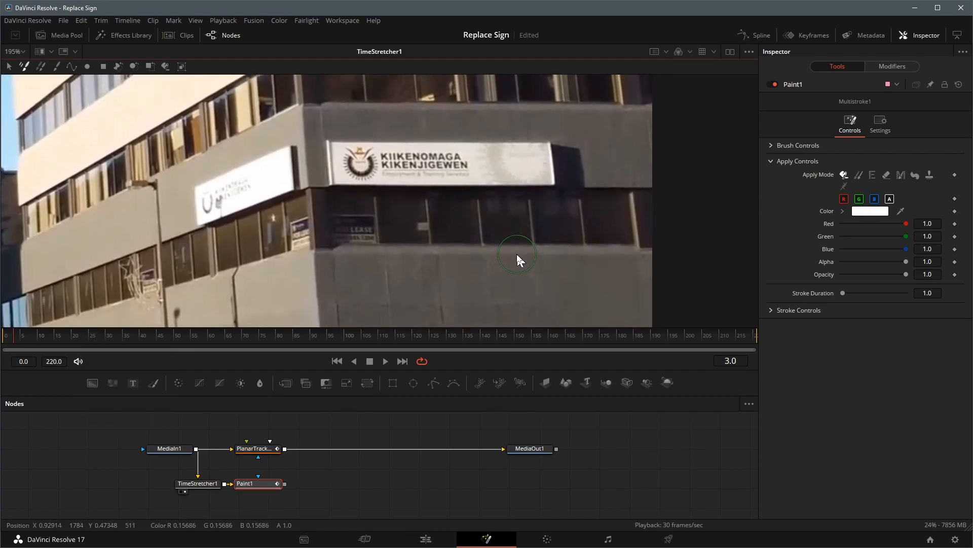
mouse_move(118, 67)
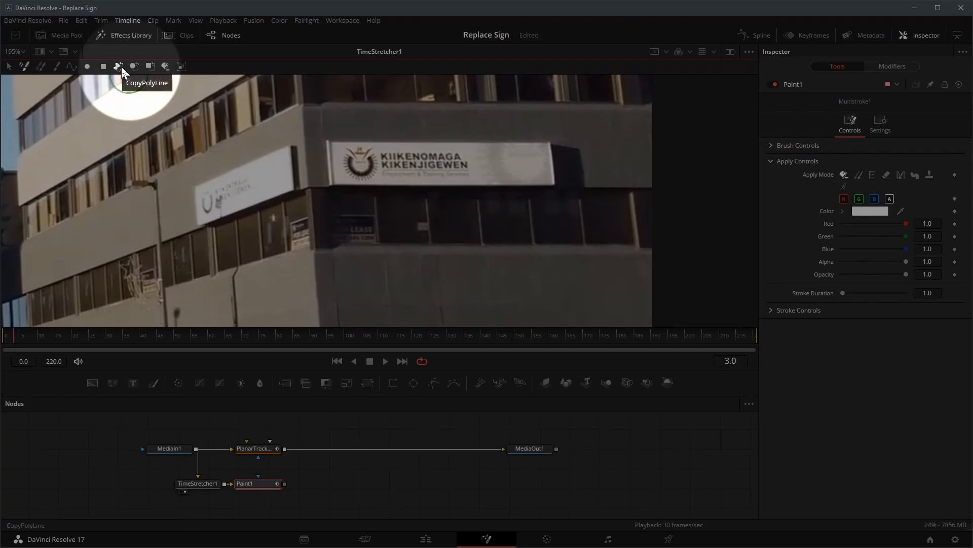
click(119, 66)
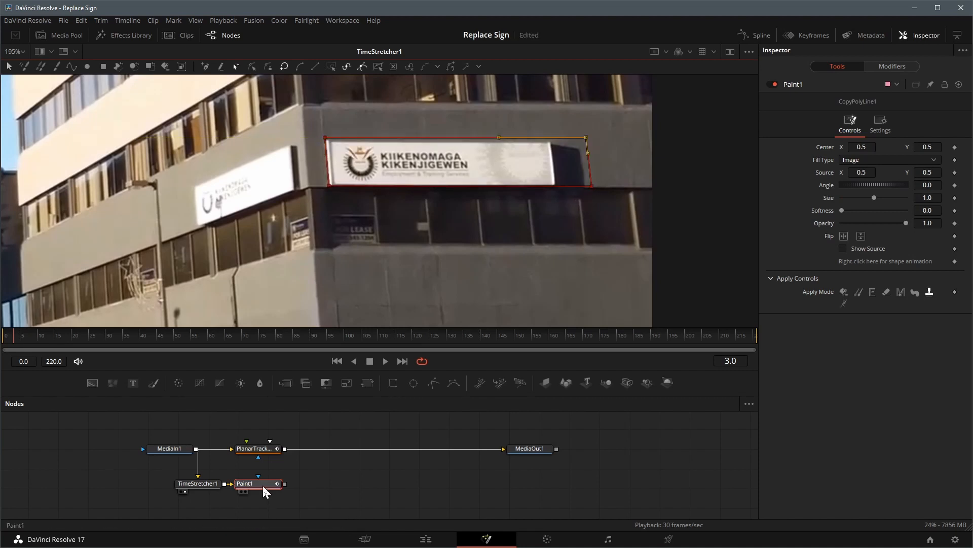
mouse_move(264, 490)
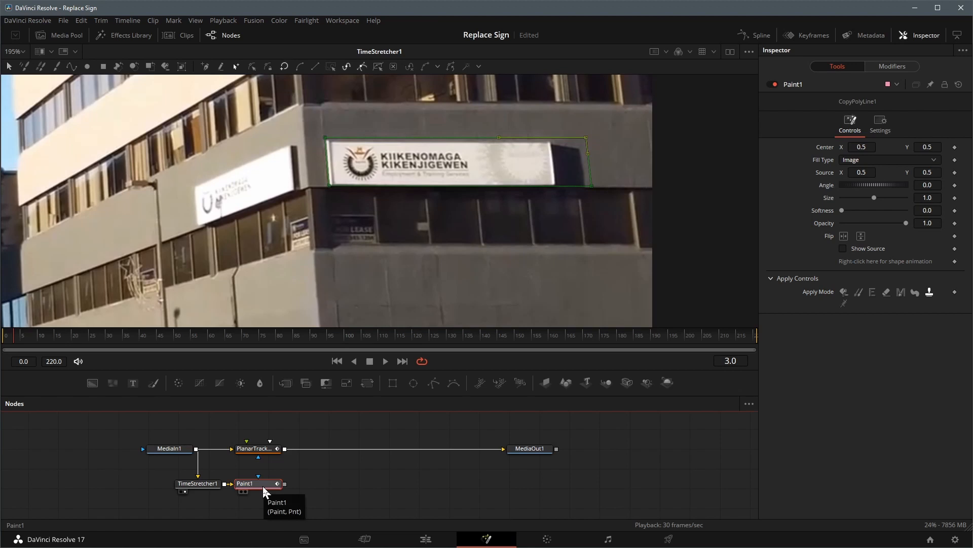
click(244, 483)
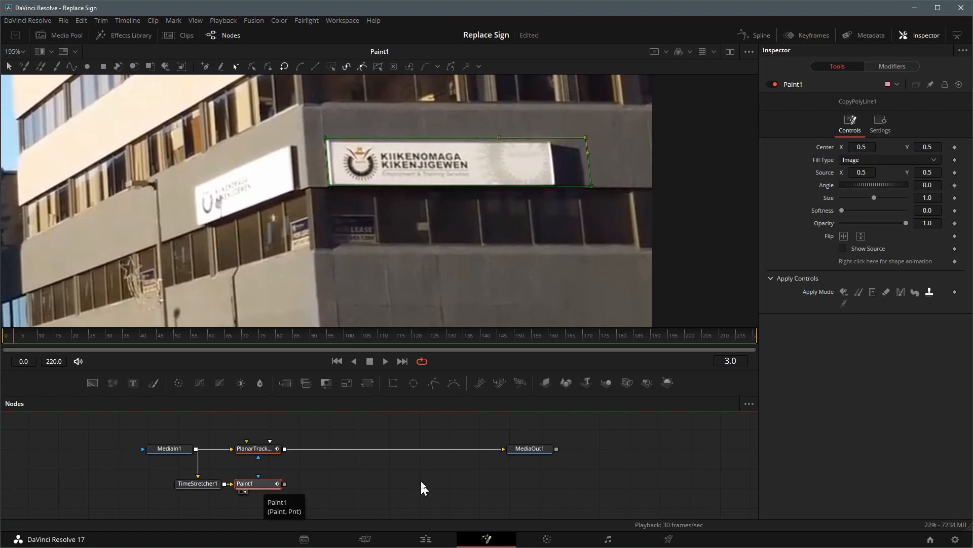
text(0.401)
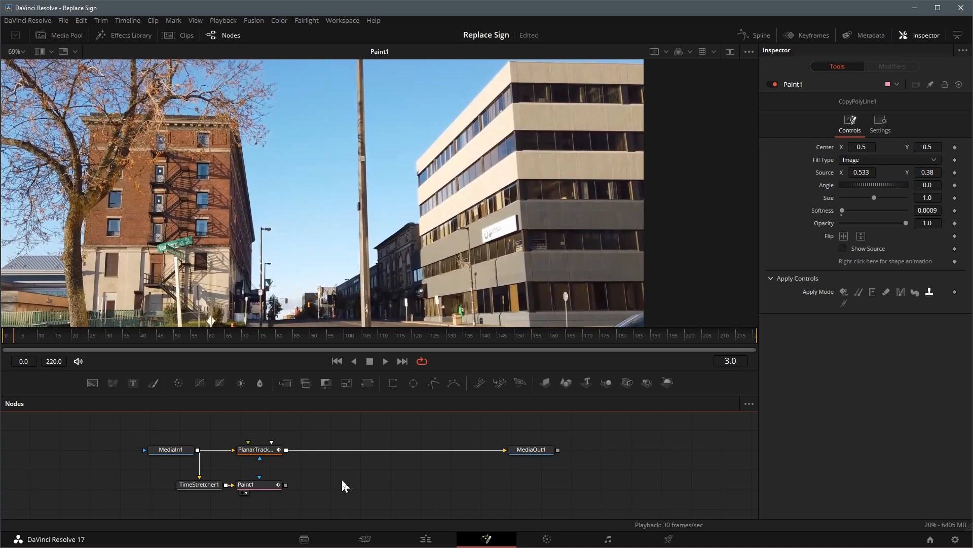
mouse_move(261, 491)
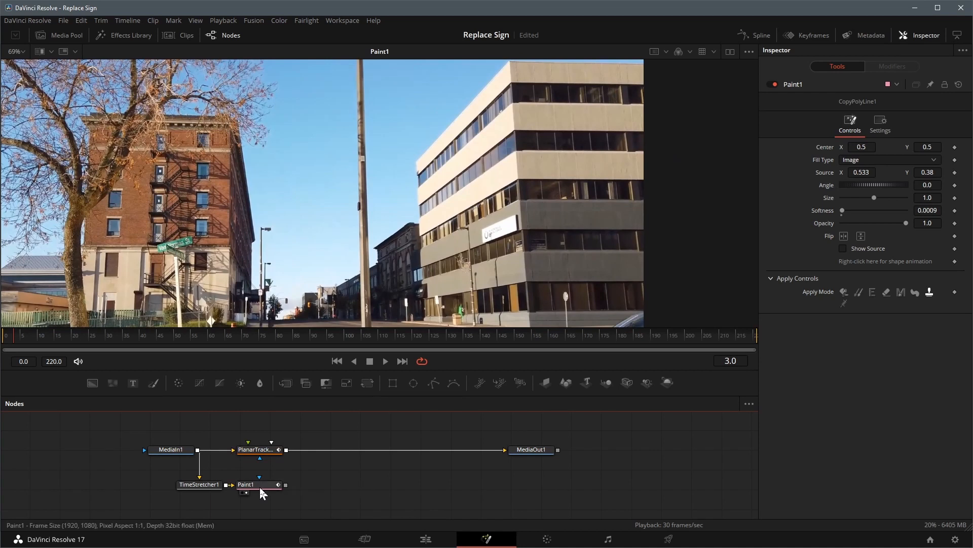
Add MatteControl1 after Paint1 and attach a Rectangle1 mask as its GarbageMatte.
click(246, 484)
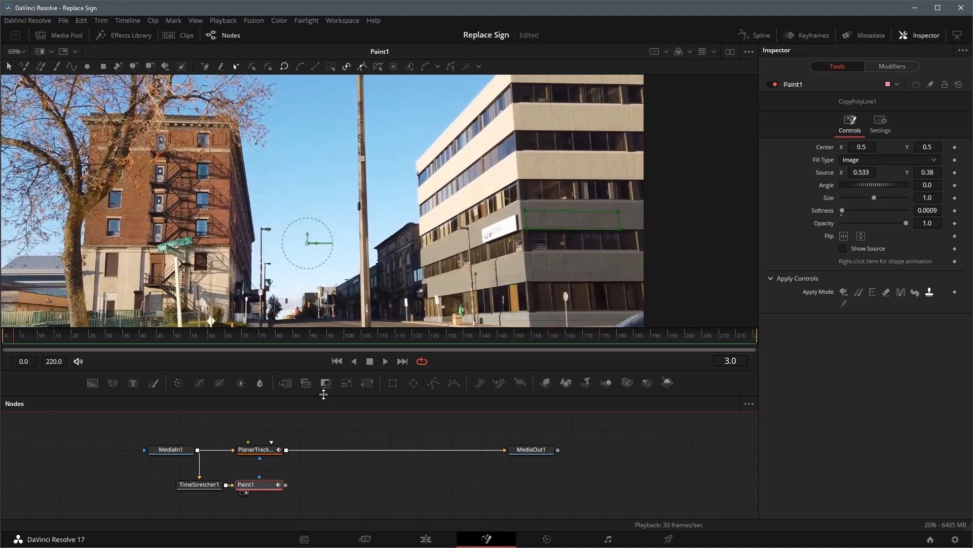
mouse_move(326, 382)
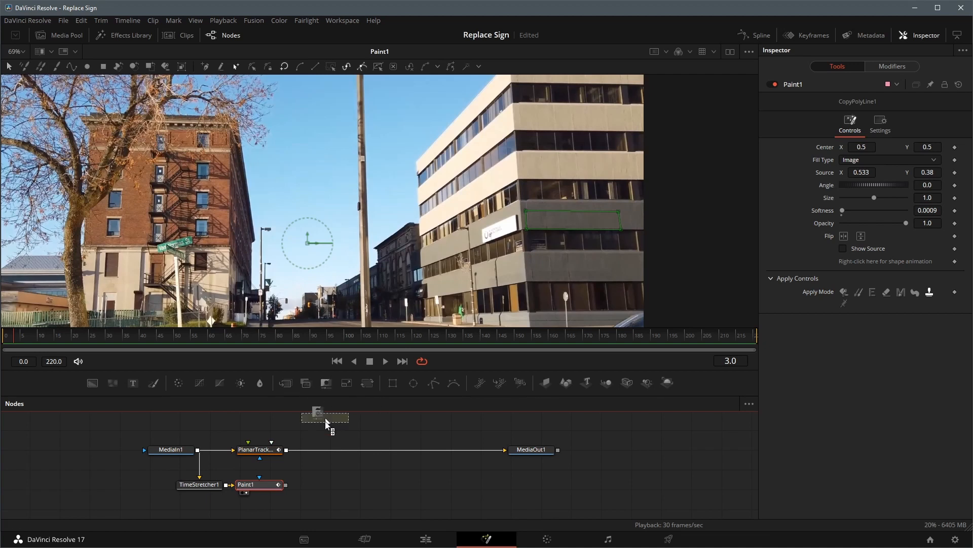
click(329, 484)
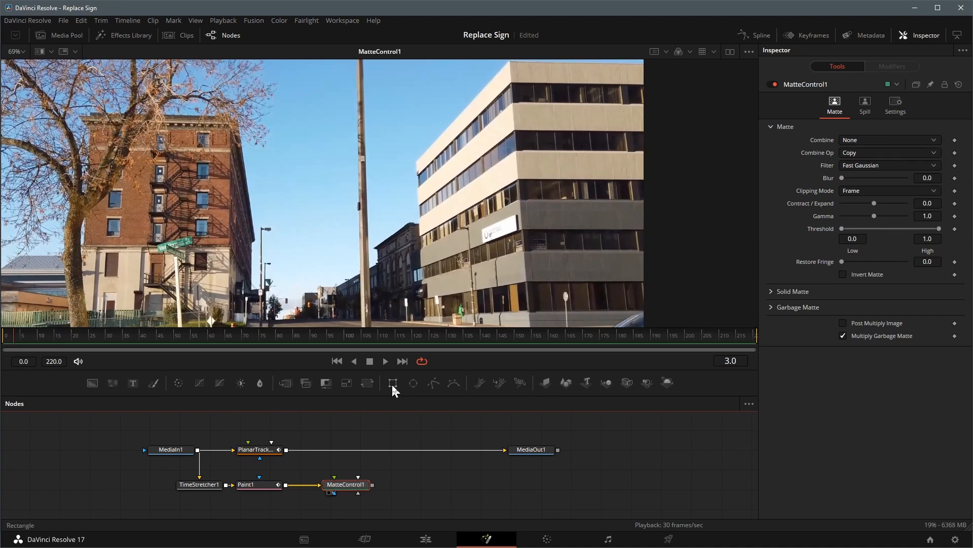
mouse_move(392, 382)
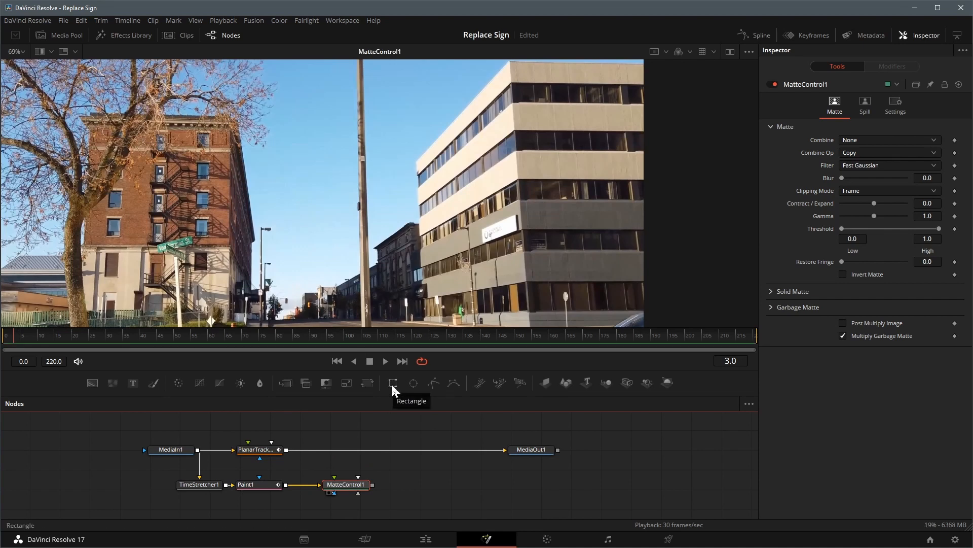
click(392, 383)
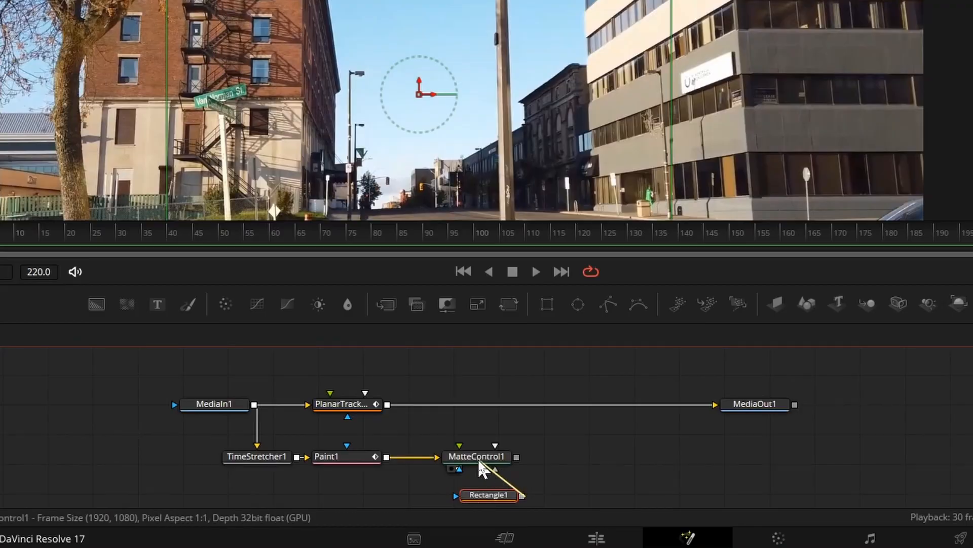
click(495, 445)
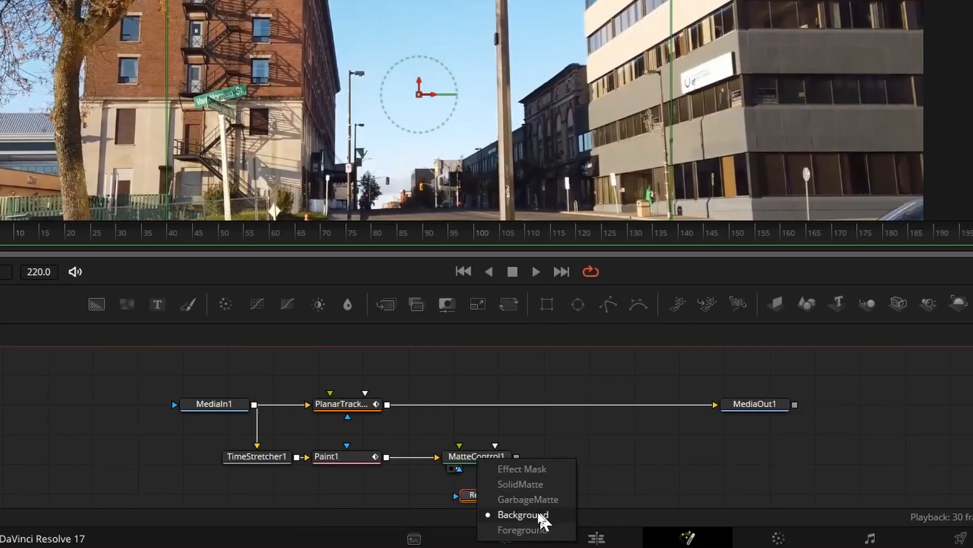
mouse_move(528, 499)
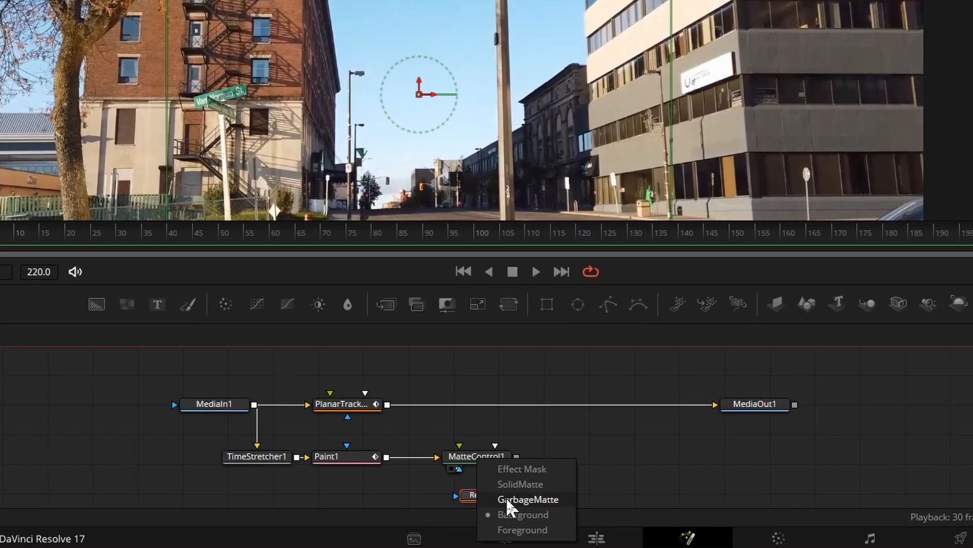
click(528, 498)
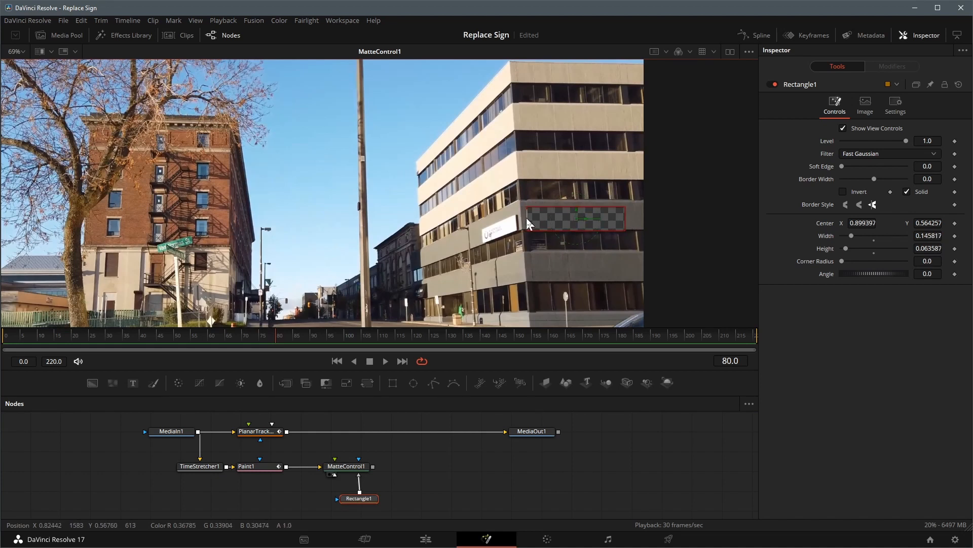
Invert MatteControl1's garbage matte so only the clean wall patch remains.
click(347, 466)
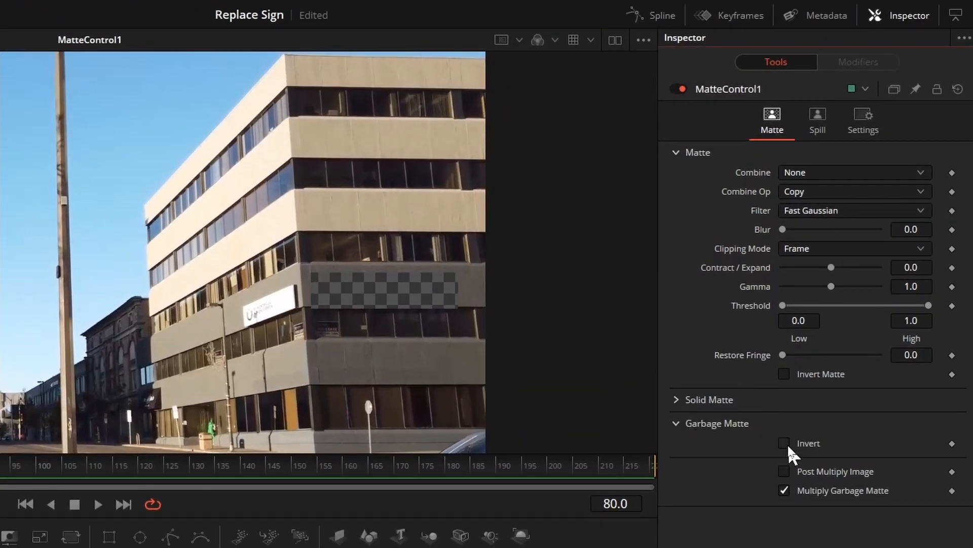
click(783, 443)
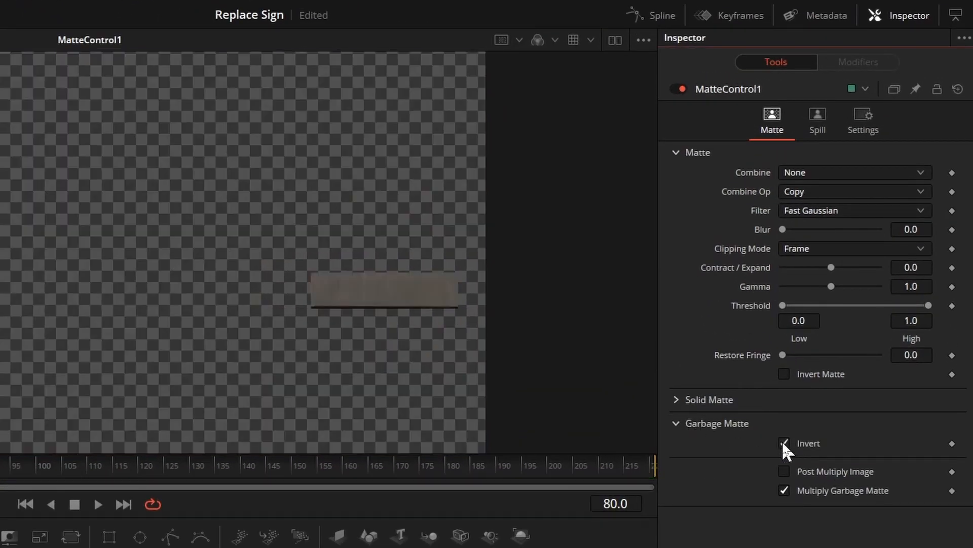
click(783, 443)
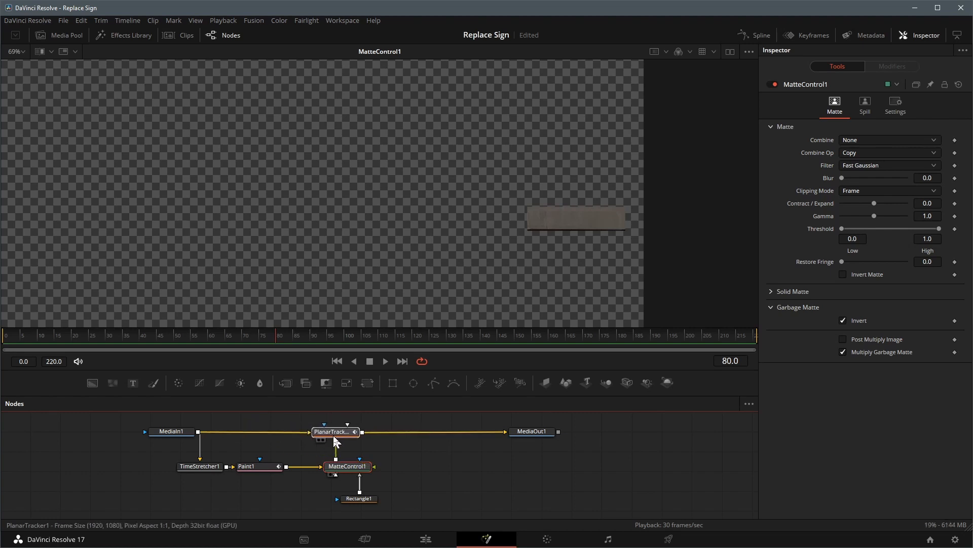
View MediaOut1 and set PlanarTracker1's Operation Mode to Corner Pin.
click(530, 431)
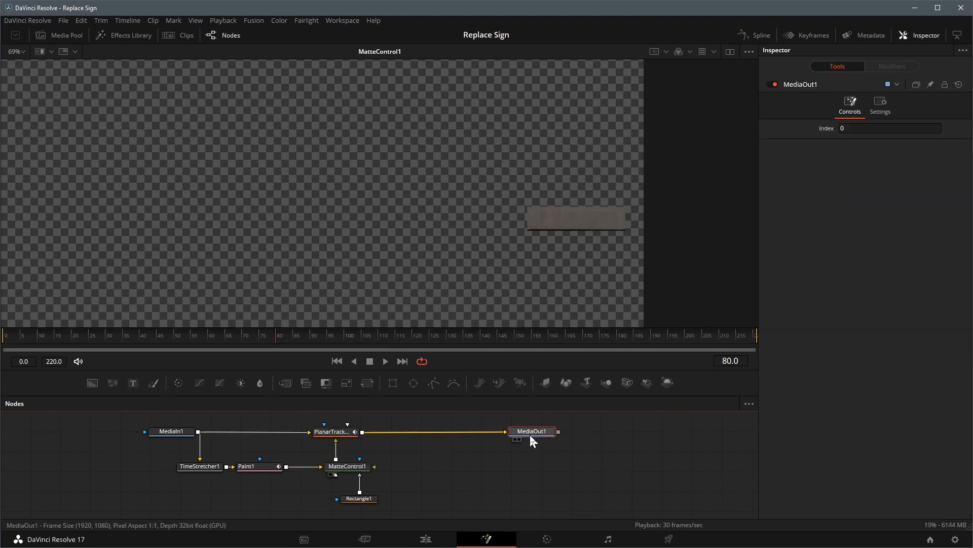
click(530, 431)
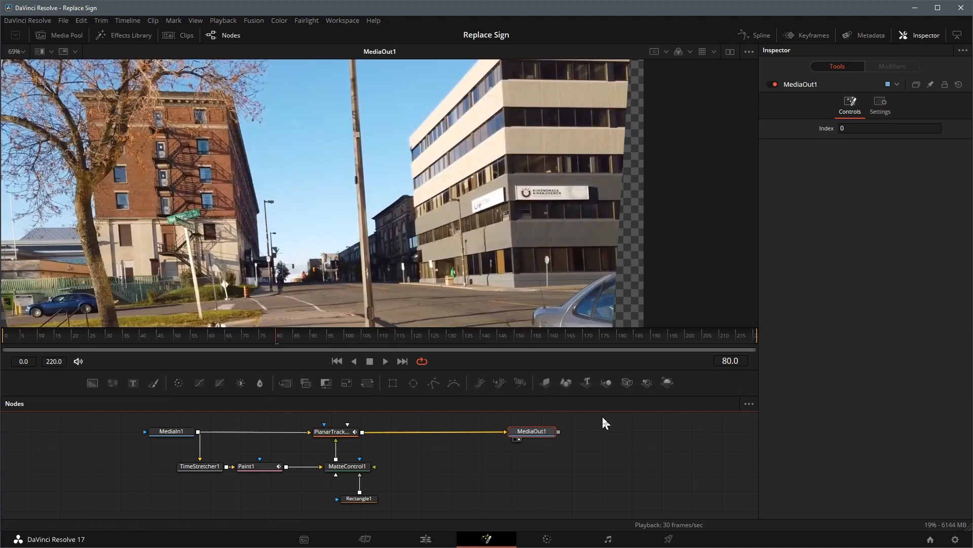
click(334, 432)
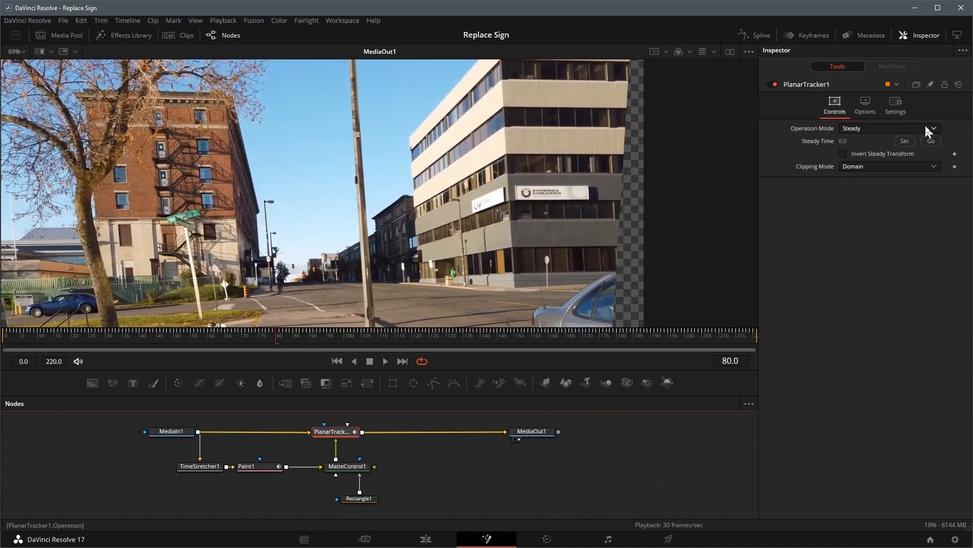
click(925, 128)
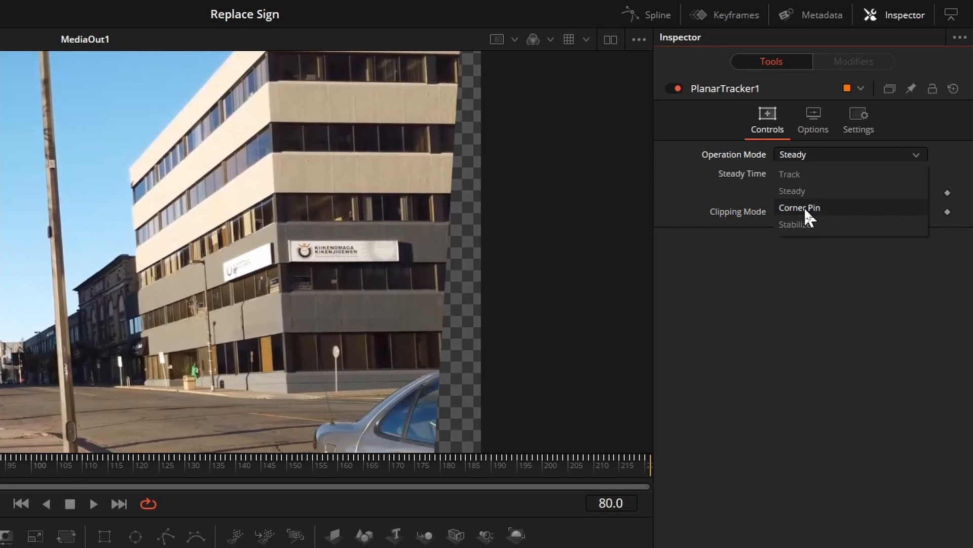
click(799, 208)
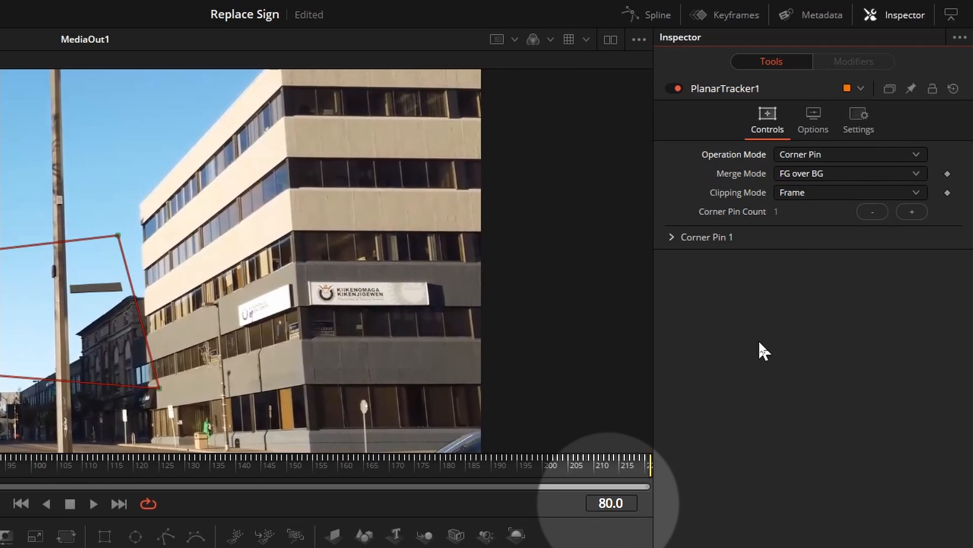
mouse_move(650, 237)
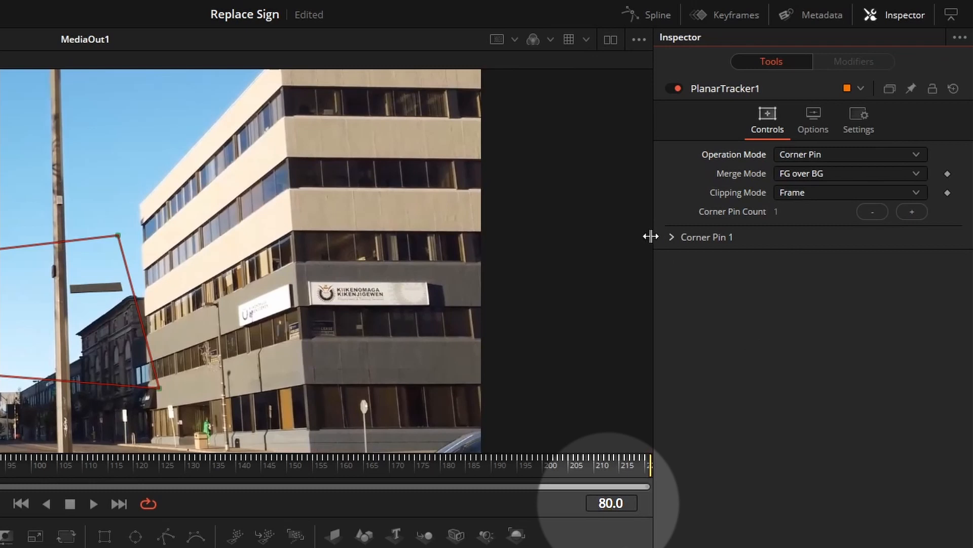
click(671, 237)
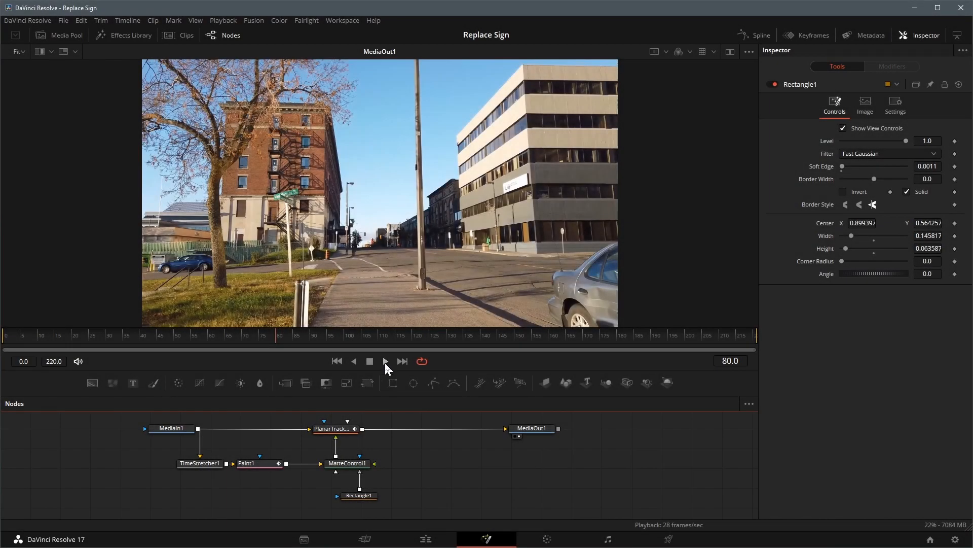
click(385, 361)
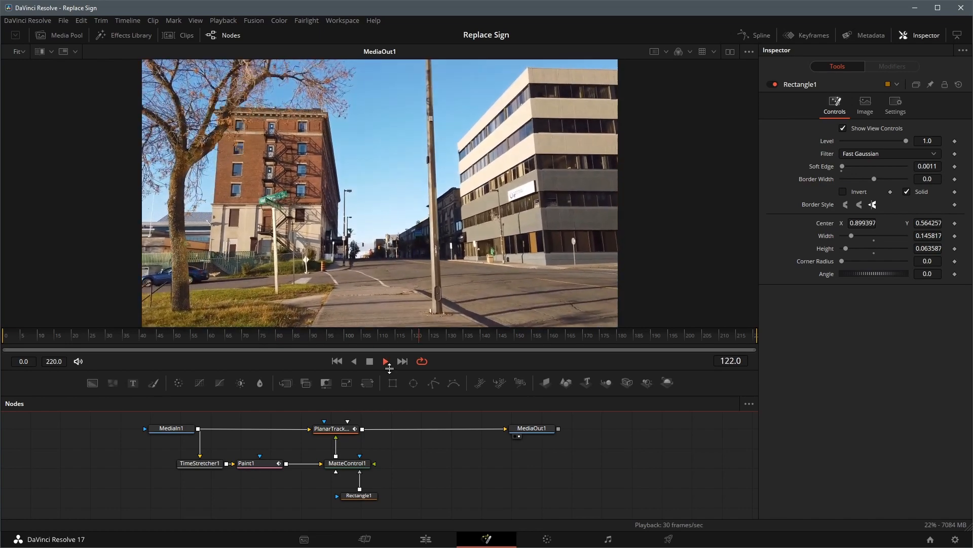
click(384, 360)
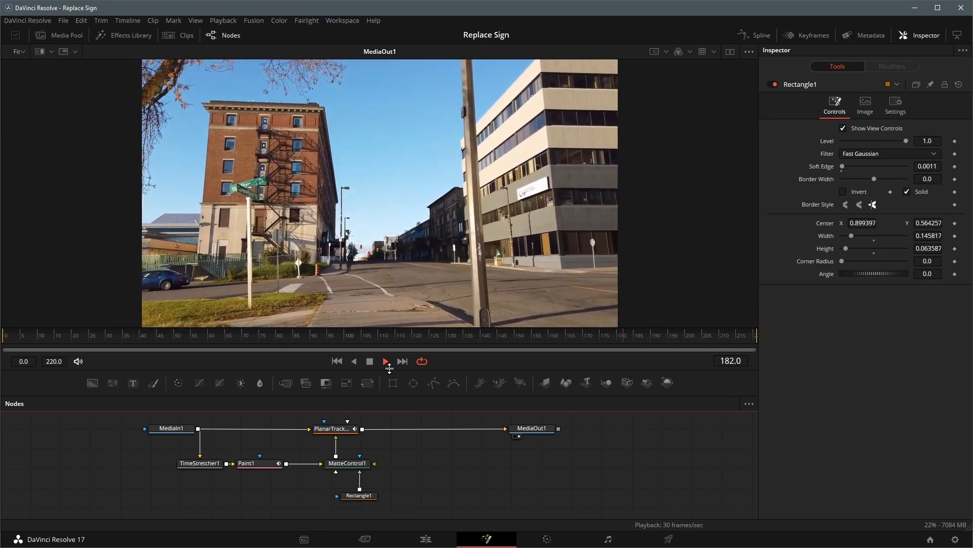
click(385, 360)
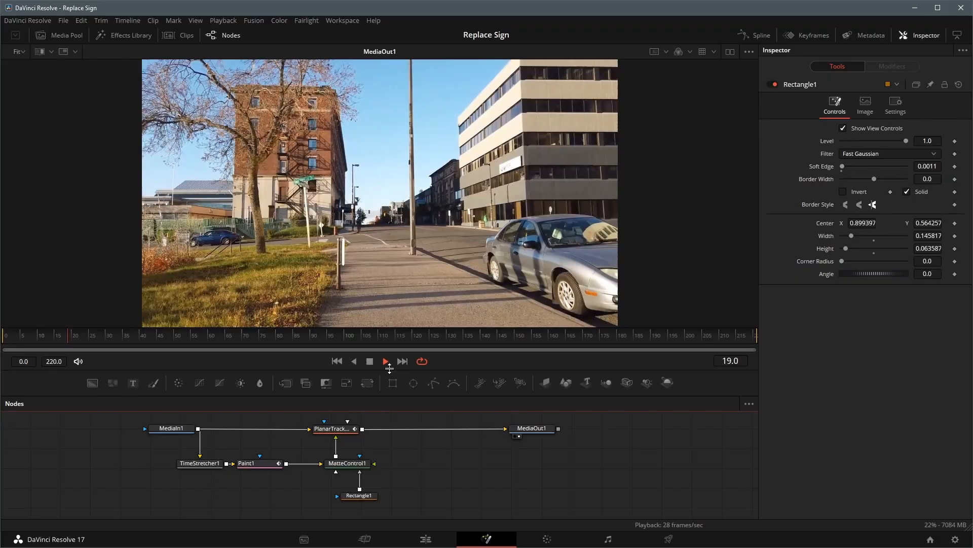
click(385, 361)
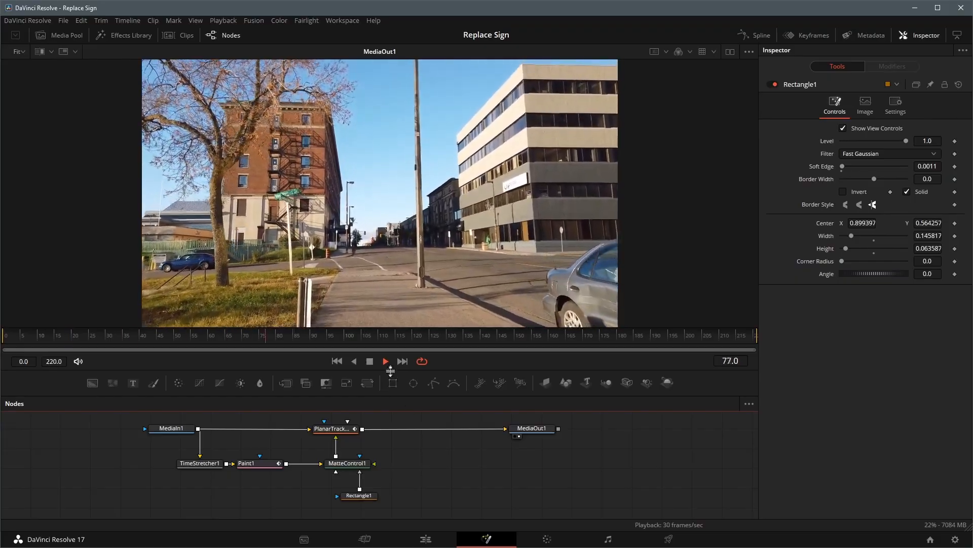